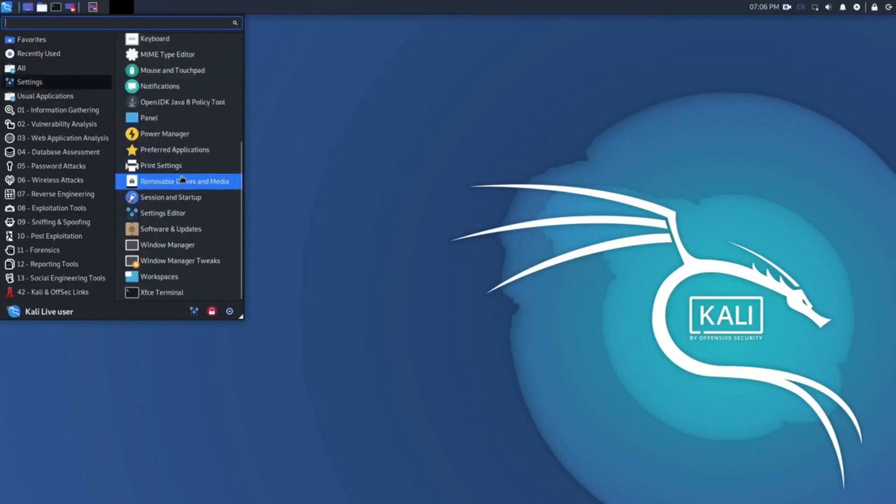
Browse the Whisker menu's Usual Applications category and close the home-folder File Manager window.
click(45, 95)
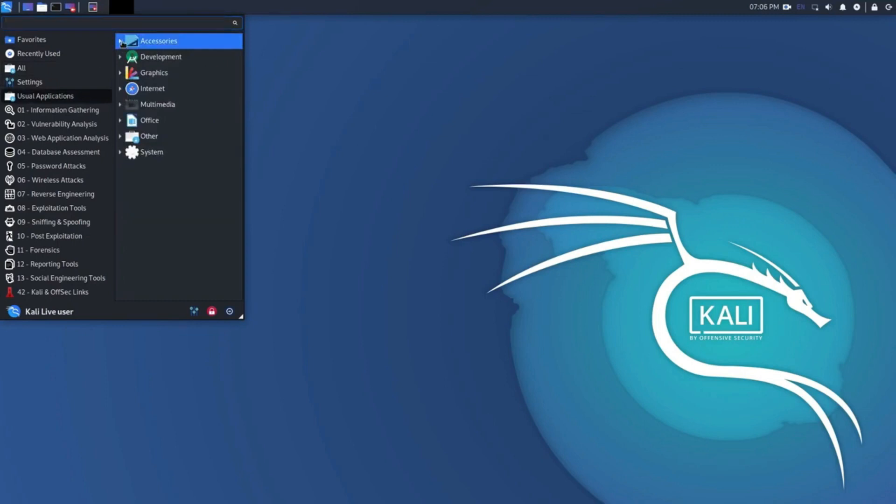
mouse_move(161, 57)
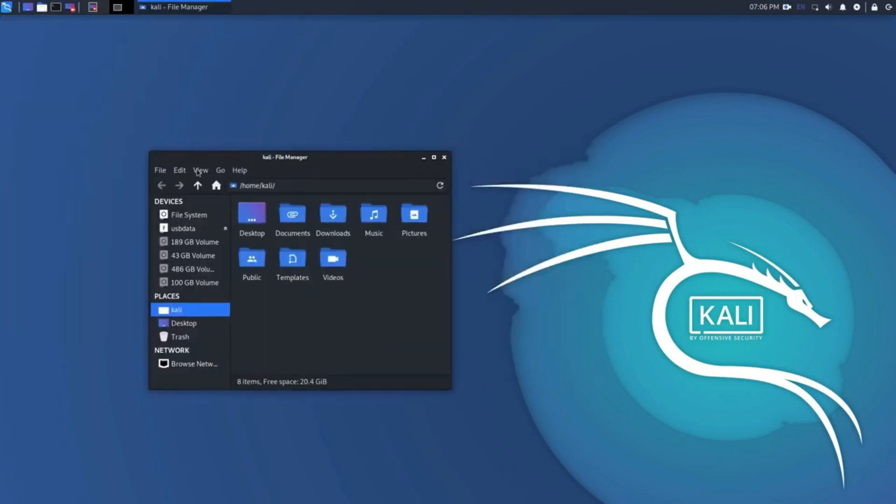
click(444, 157)
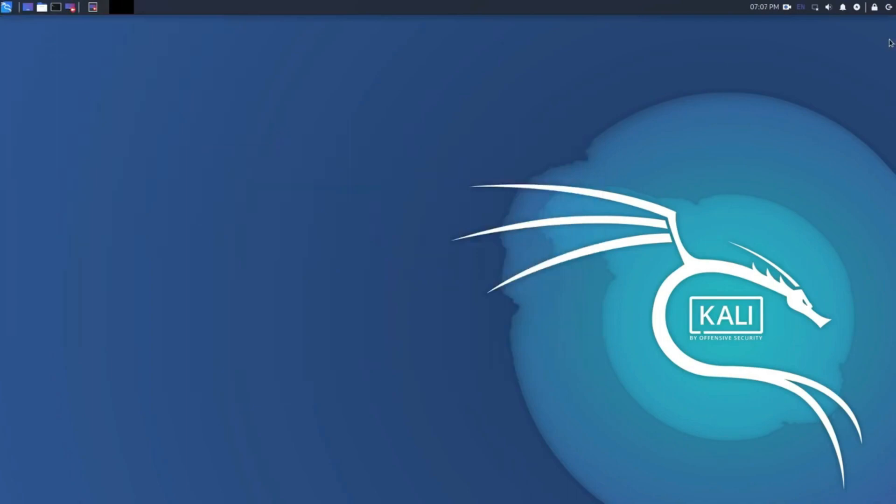
mouse_move(857, 19)
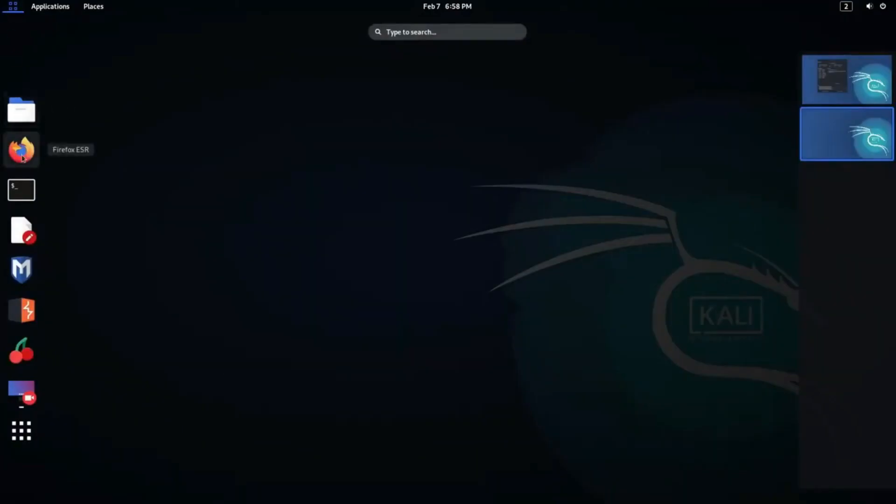
Leave the Activities overview, dismiss the system status menu, and show the empty Downloads folder.
click(22, 430)
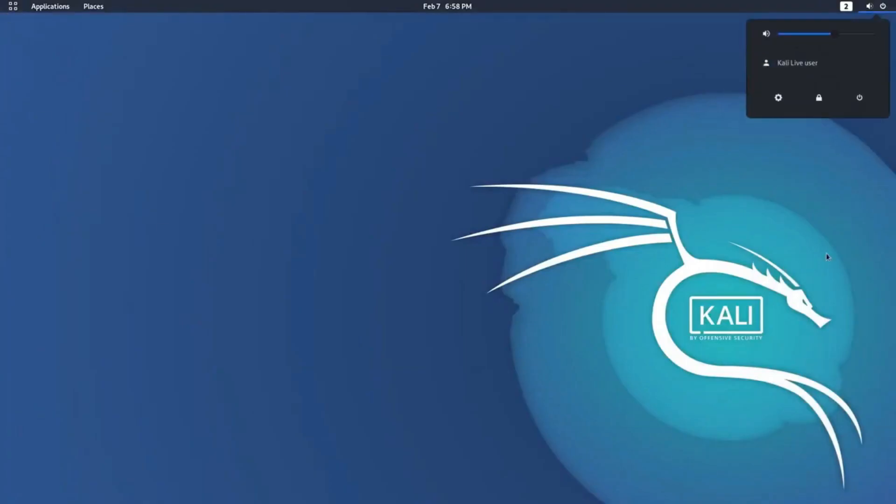
click(868, 6)
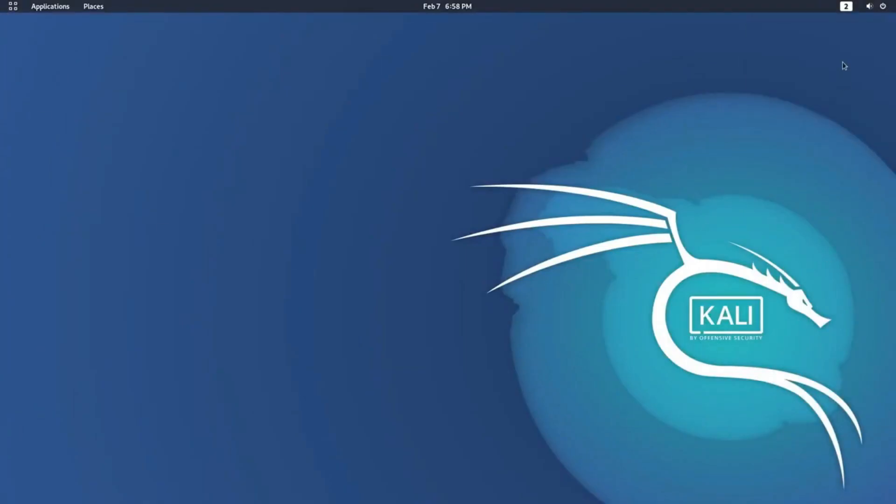
click(447, 6)
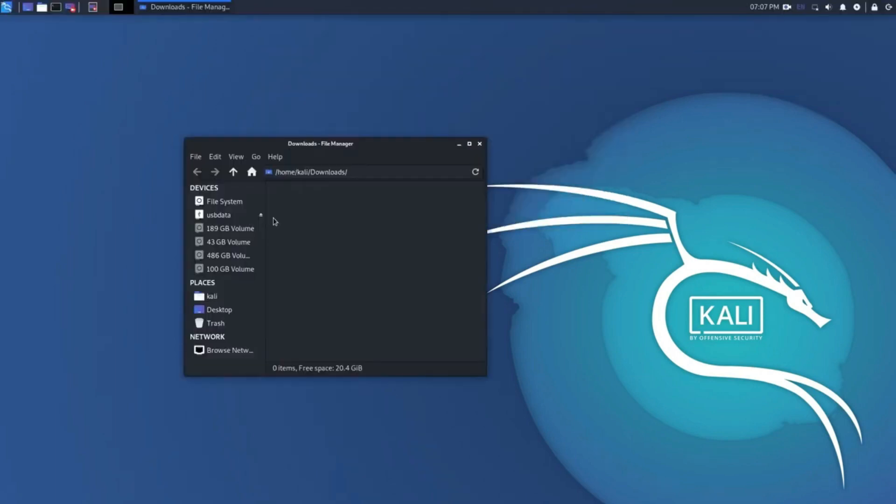
click(235, 156)
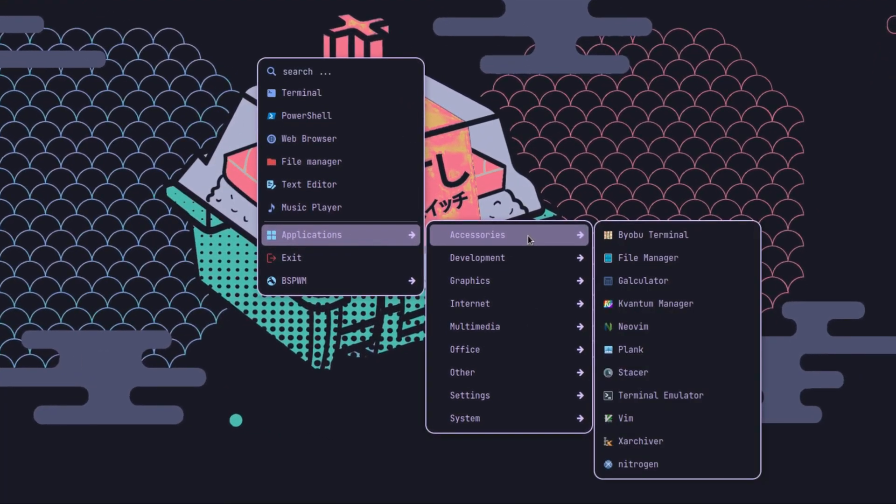
mouse_move(508, 257)
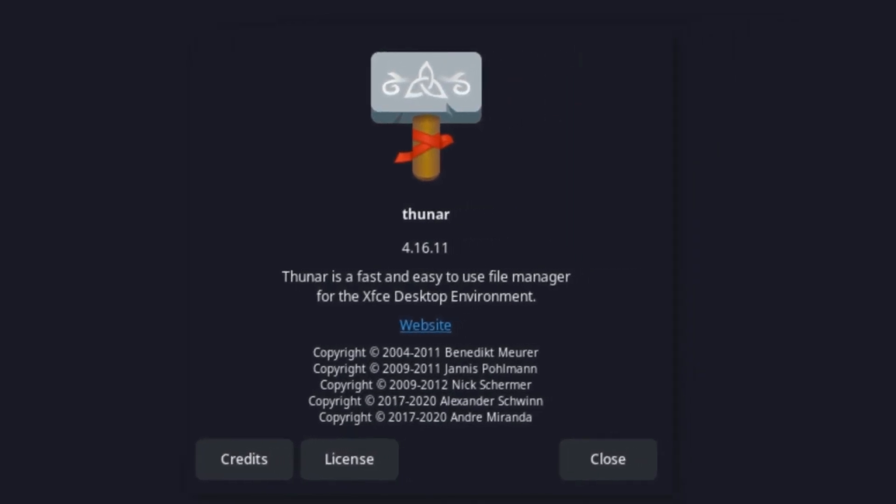
Dismiss Thunar's About dialog and launch Xarchiver from the rofi Accessories menu.
click(606, 459)
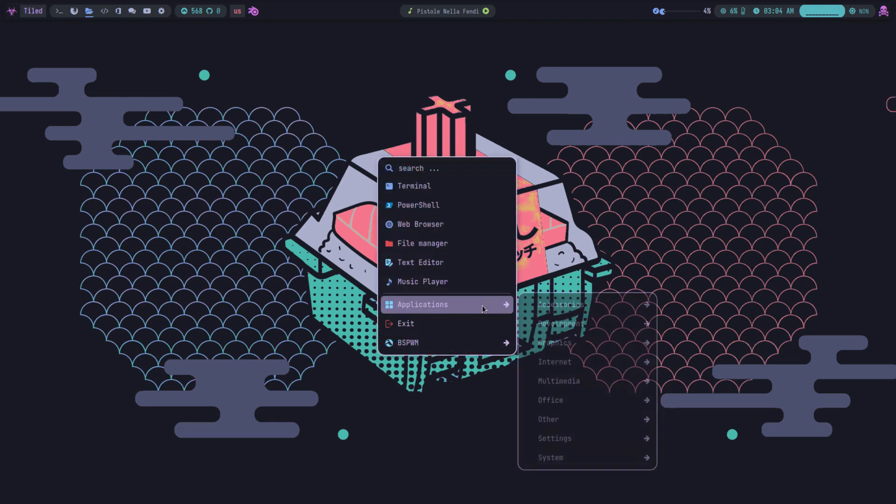
mouse_move(560, 305)
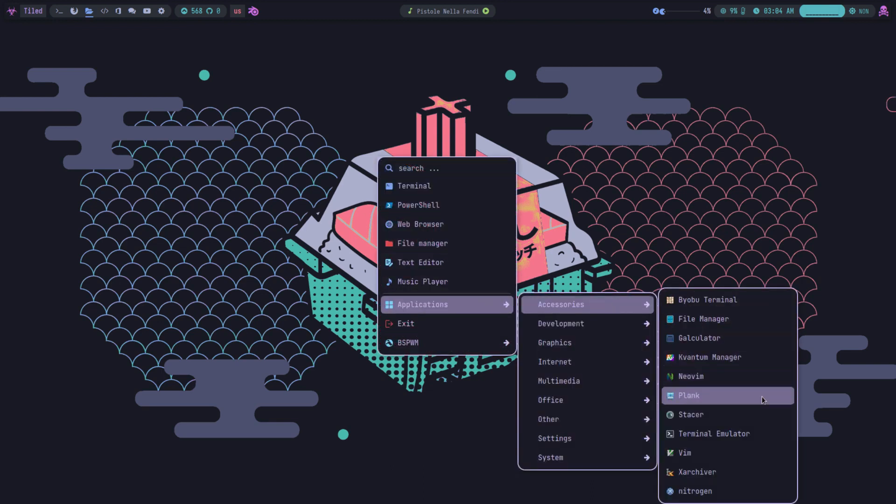
click(712, 433)
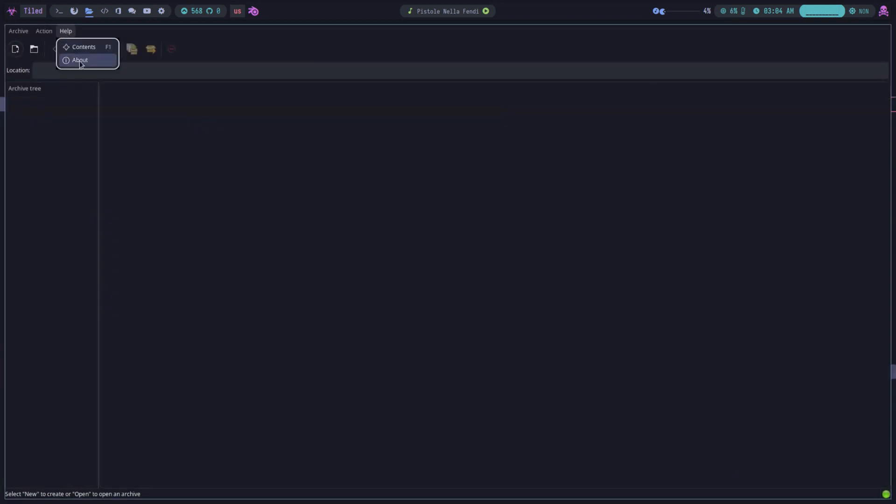
View and dismiss Xarchiver's About version information.
click(80, 60)
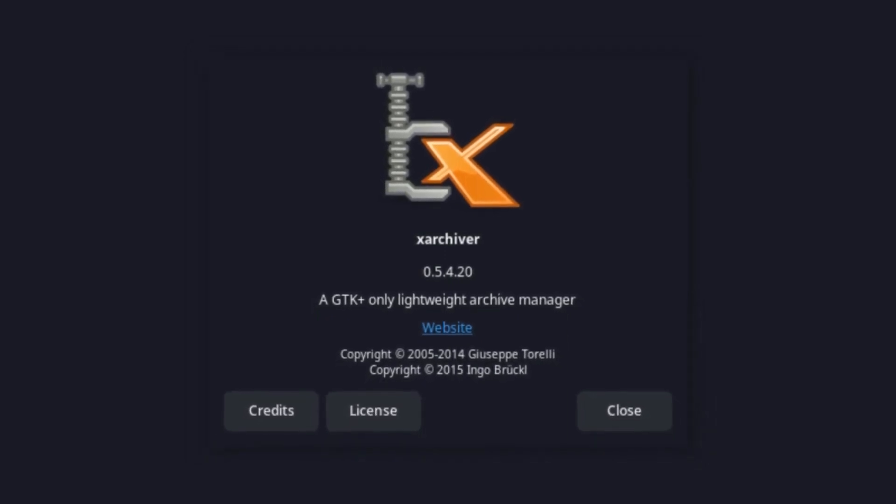
click(623, 411)
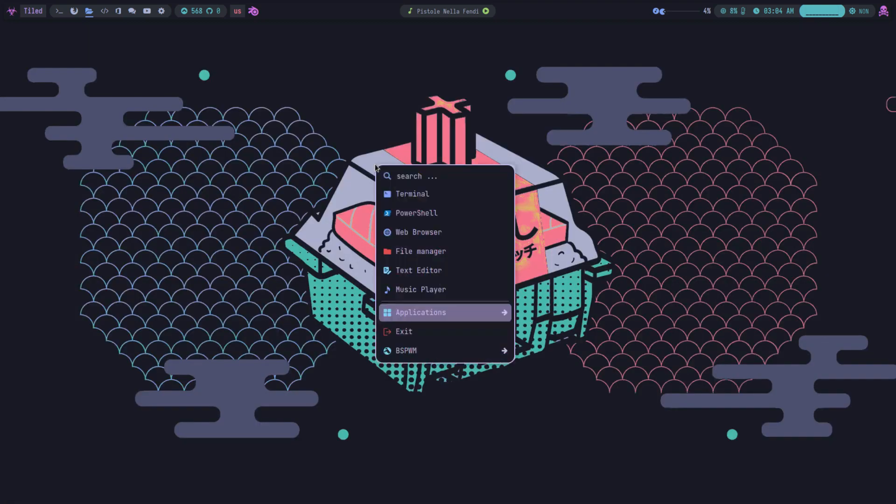
Launch Geany from Development, review its About details, then show the Graphics applications.
click(559, 332)
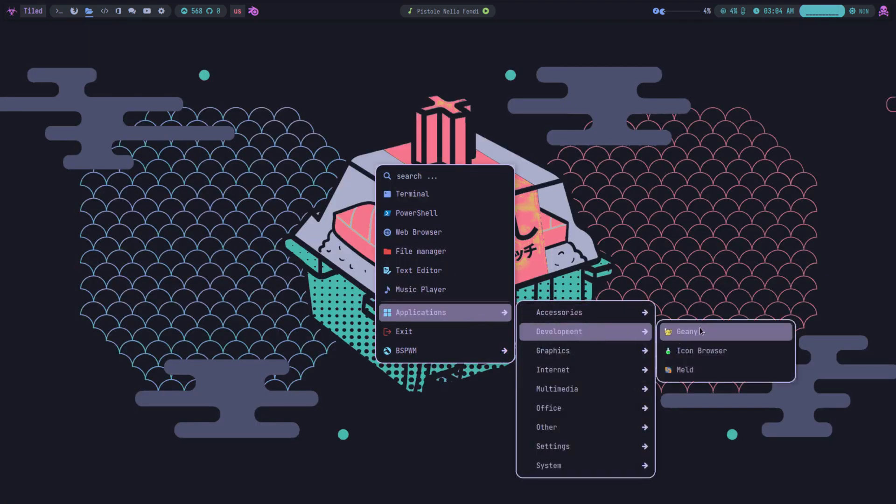
click(685, 331)
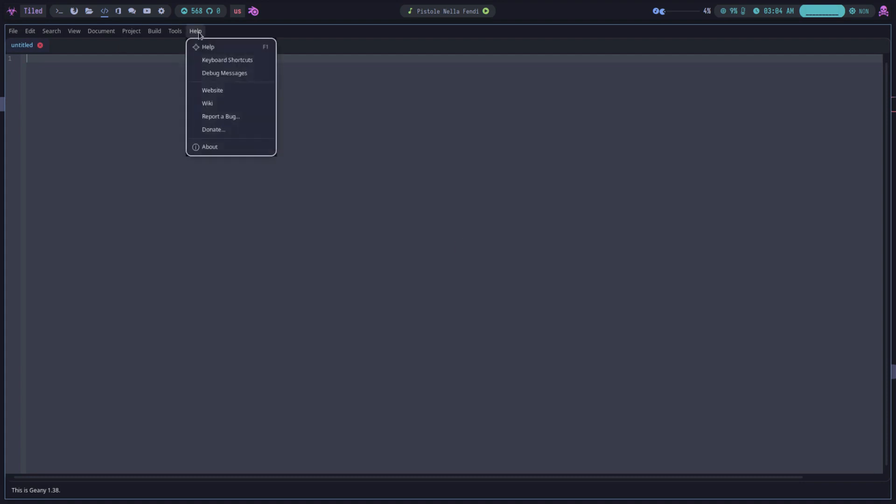
click(210, 147)
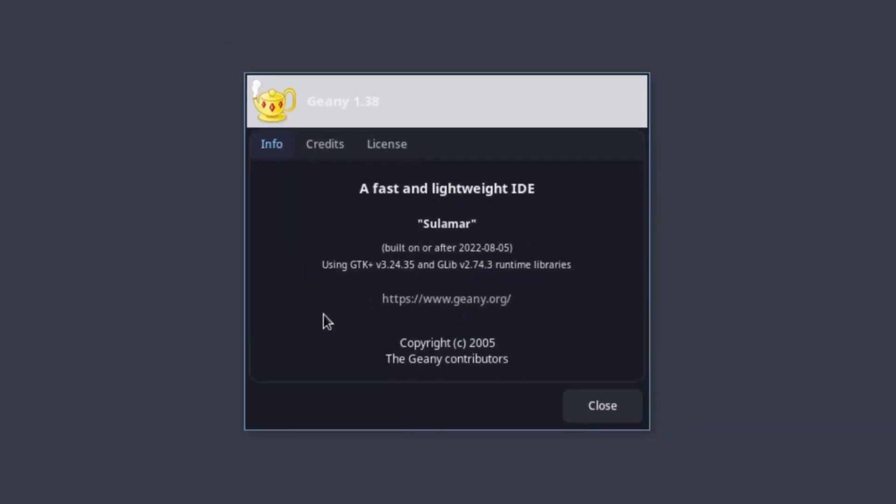
click(601, 405)
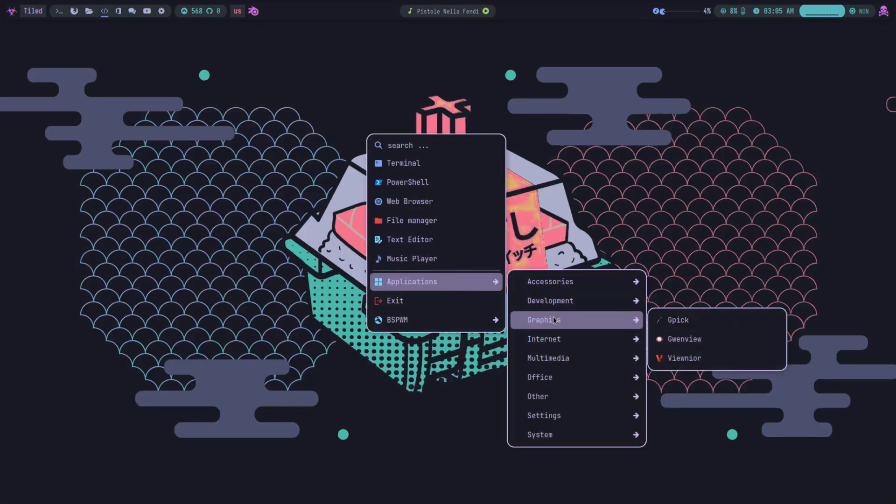
click(677, 320)
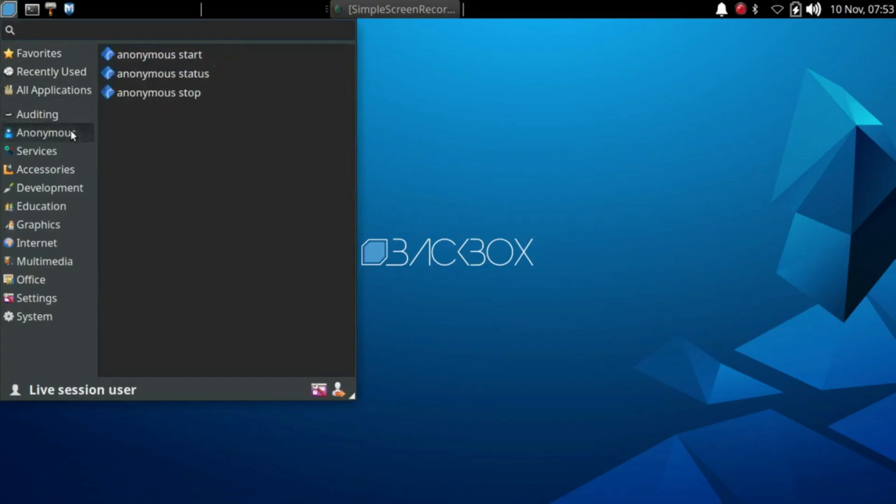
Browse the Whisker menu's Services, Accessories, Development, Graphics and Internet categories.
click(36, 151)
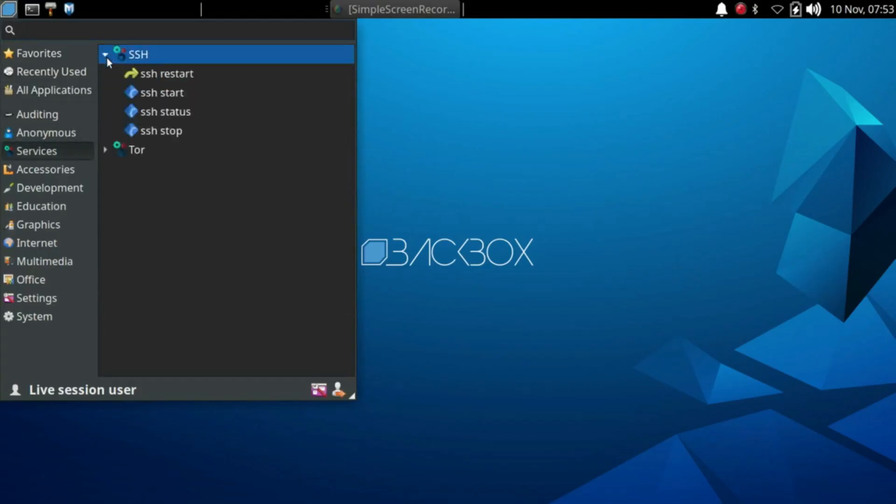
click(46, 169)
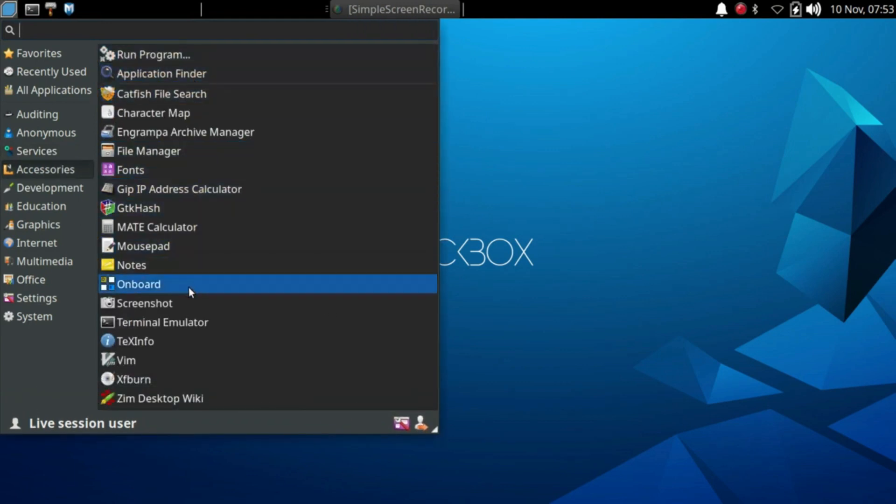
click(51, 188)
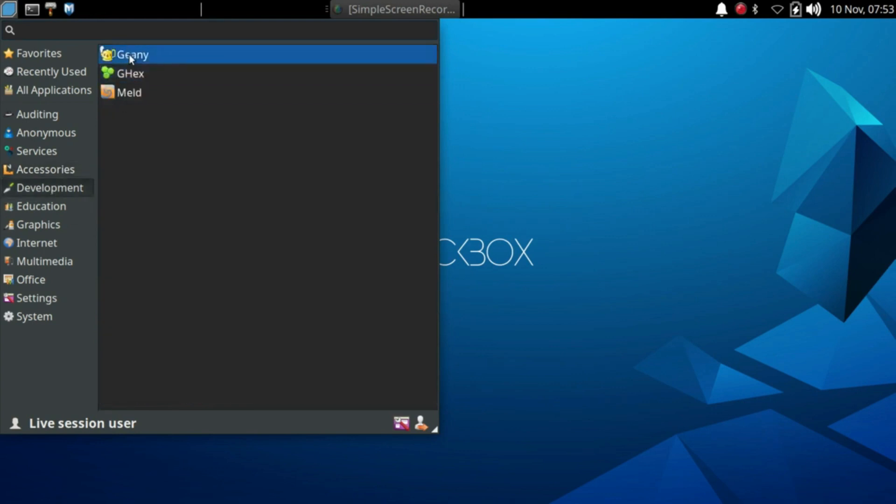
click(39, 224)
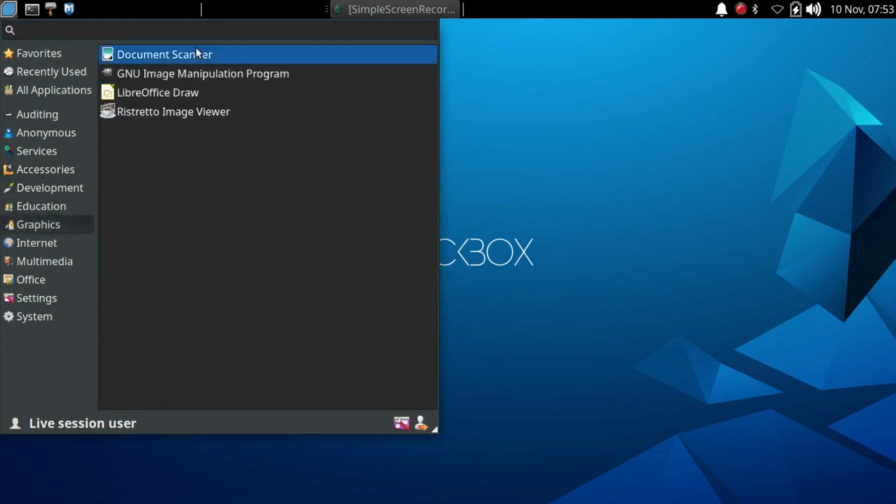
click(37, 242)
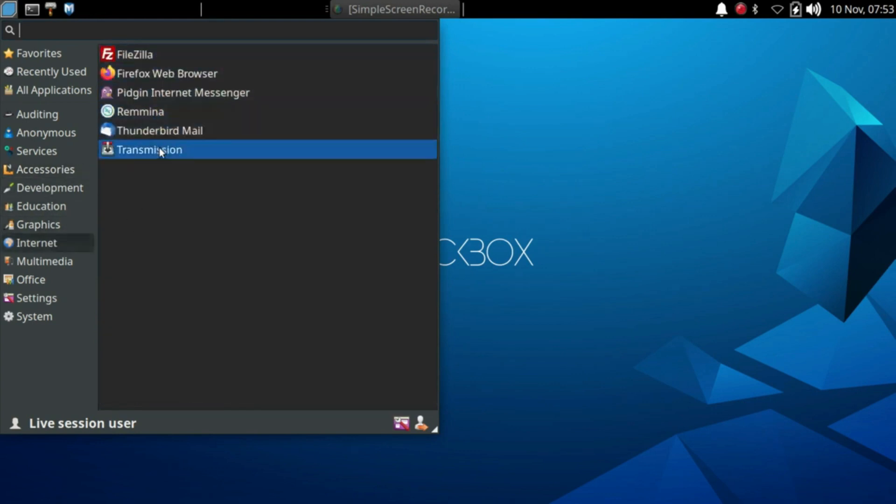
Browse Multimedia, Office and Settings, scrolling the settings tools, then list the System utilities.
click(45, 261)
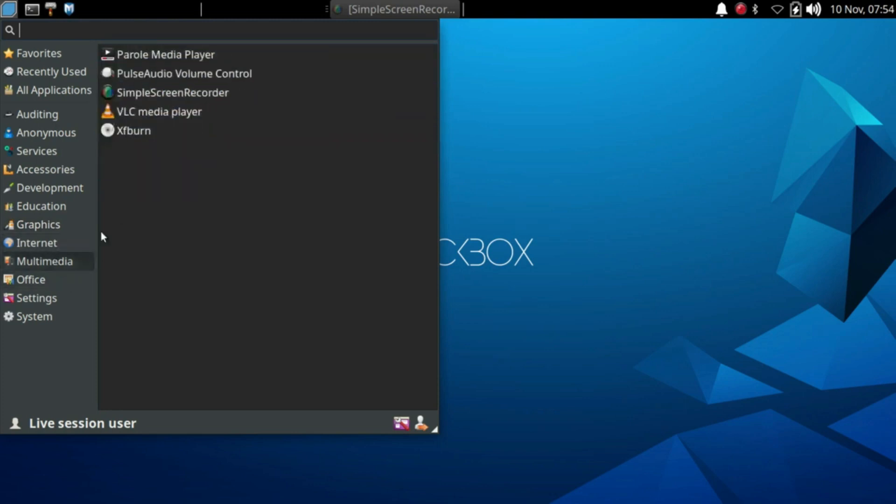
click(32, 279)
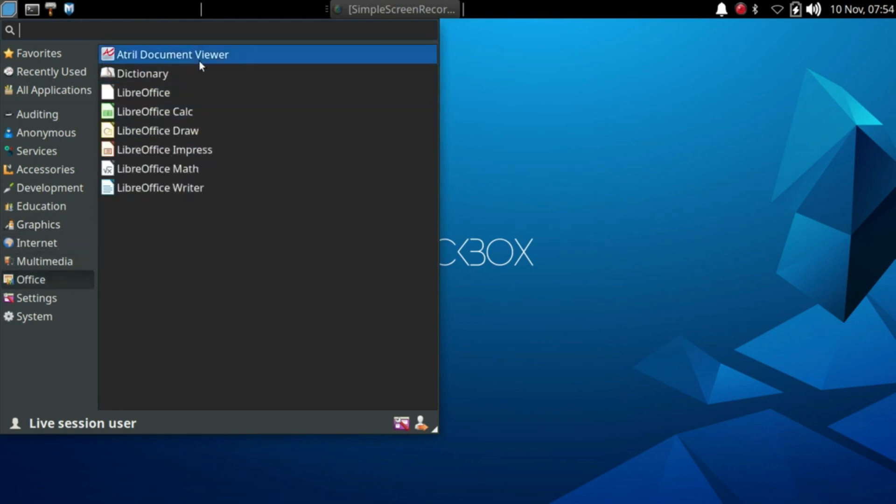
click(37, 298)
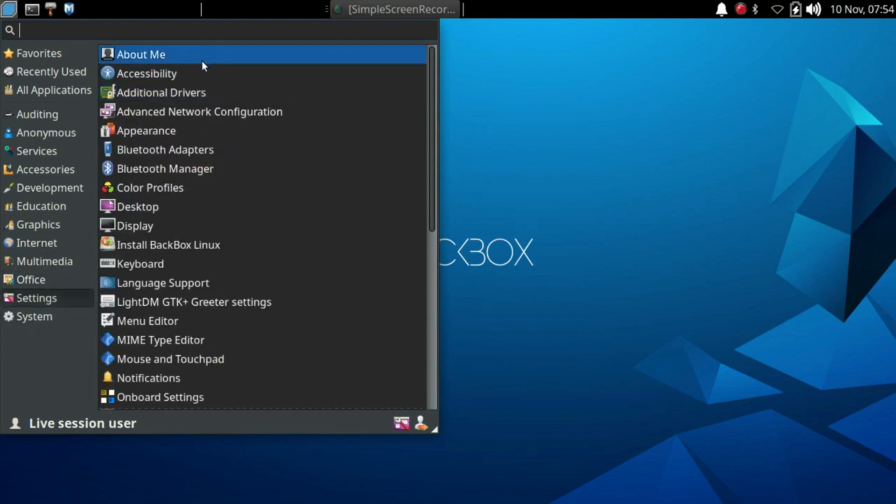
mouse_move(140, 263)
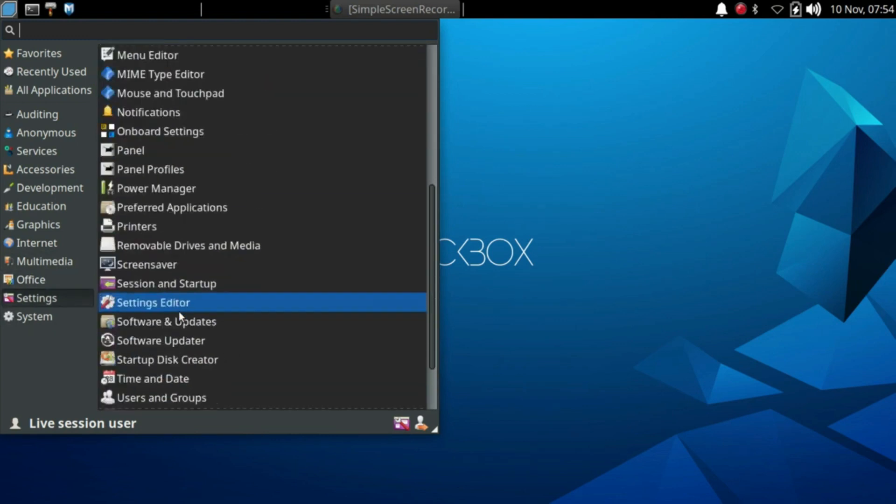
scroll(down, 3)
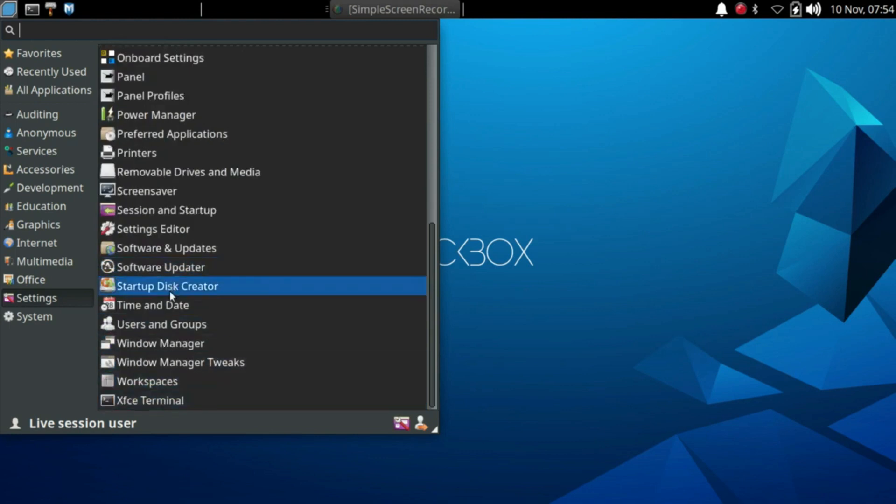
click(34, 316)
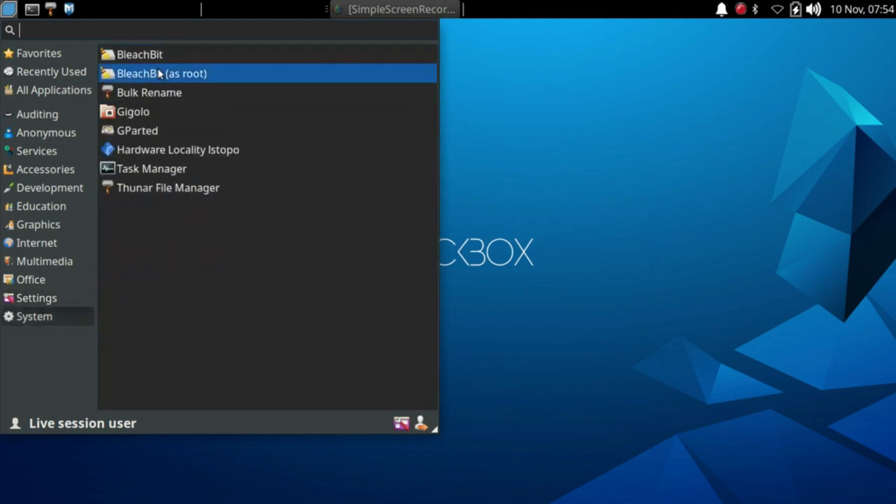
mouse_move(136, 131)
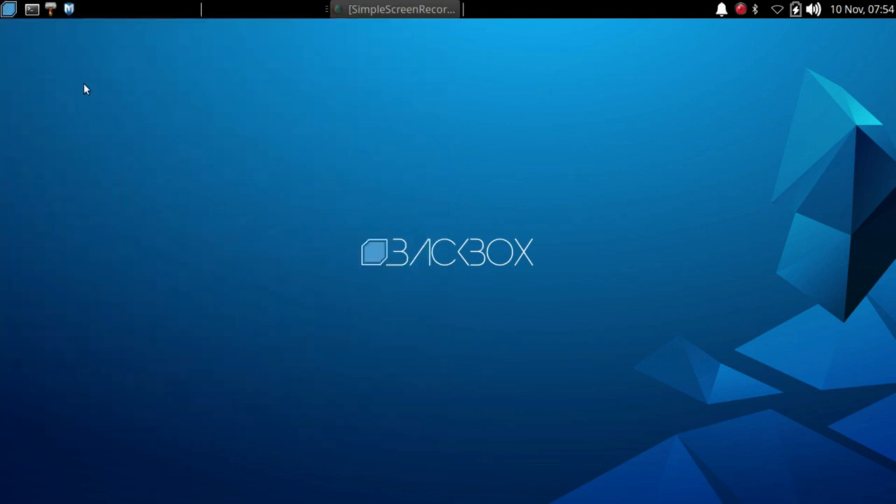
Show Auditing > Information Gathering > Network tools from the desktop's right-click menu.
right_click(84, 89)
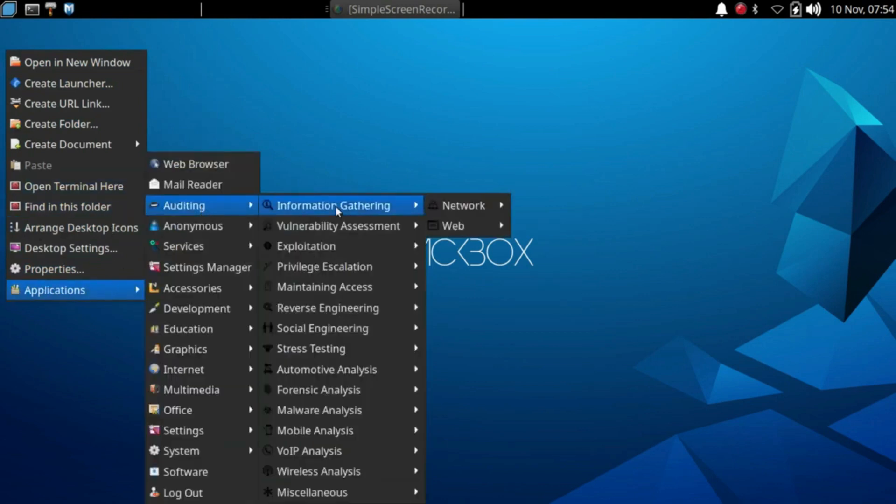
mouse_move(463, 205)
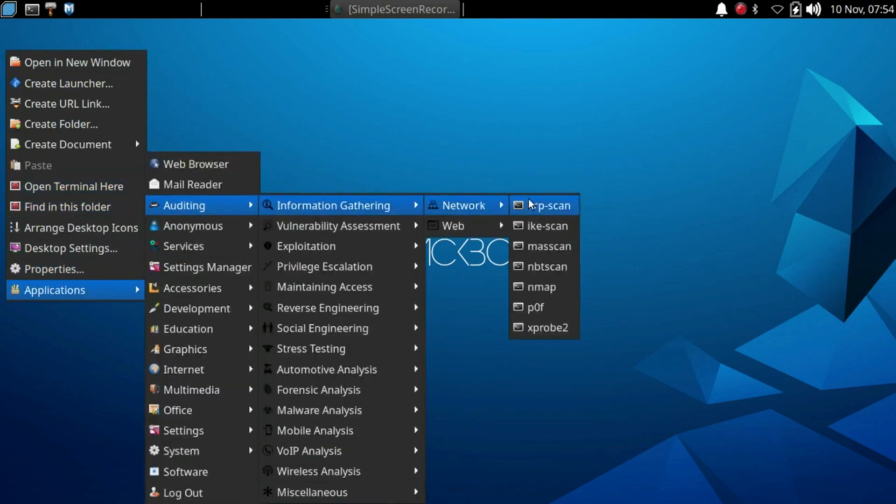
mouse_move(531, 224)
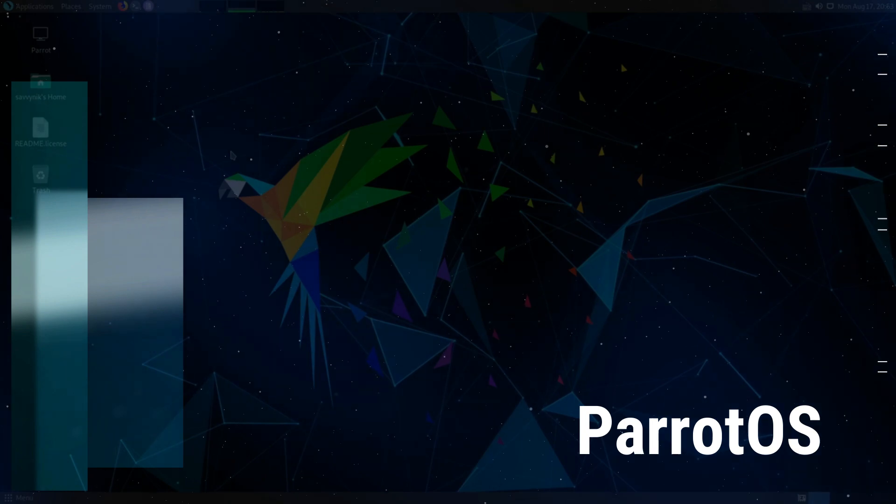
Browse the MATE Applications, Places and System menus, ending on Log Out and Shut Down, then dismiss them.
click(33, 8)
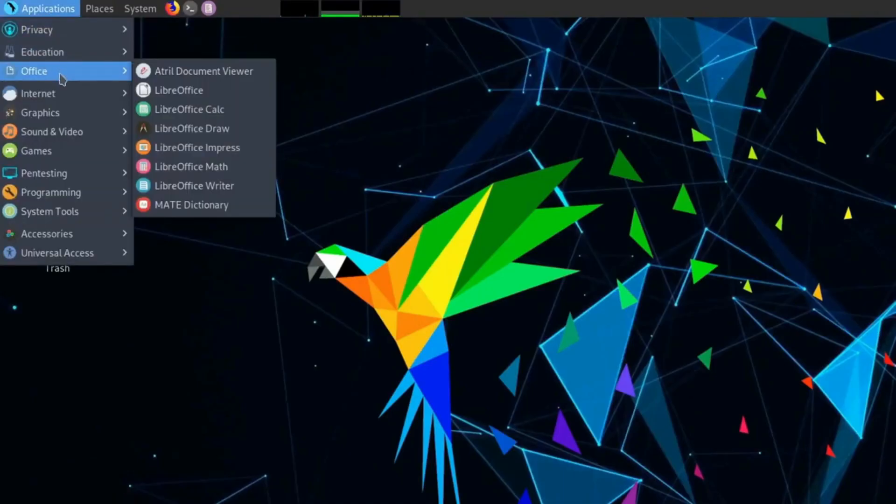
mouse_move(37, 151)
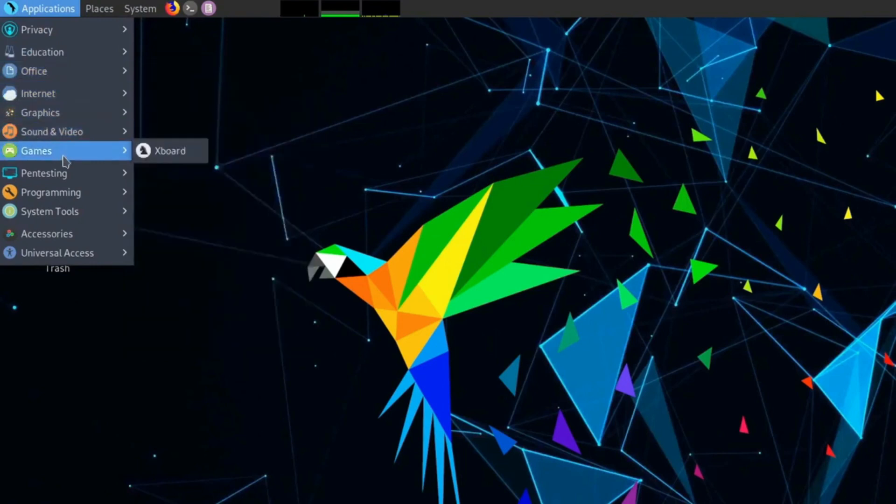
click(99, 8)
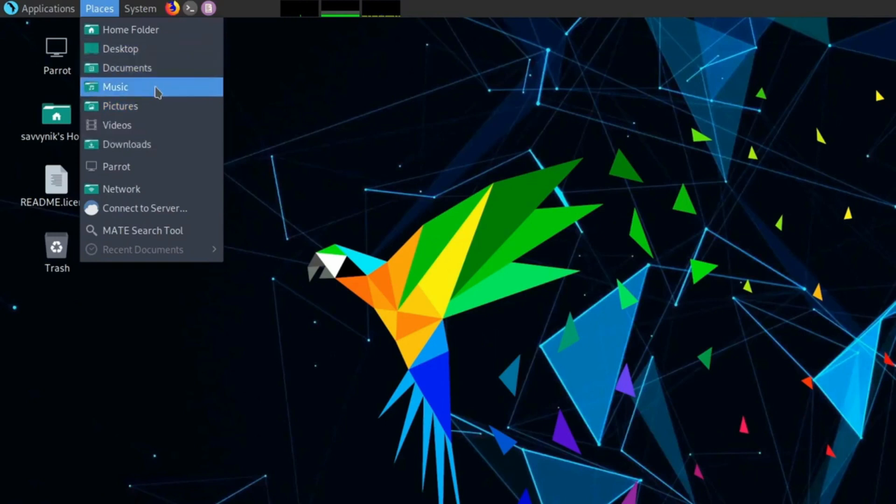
click(140, 8)
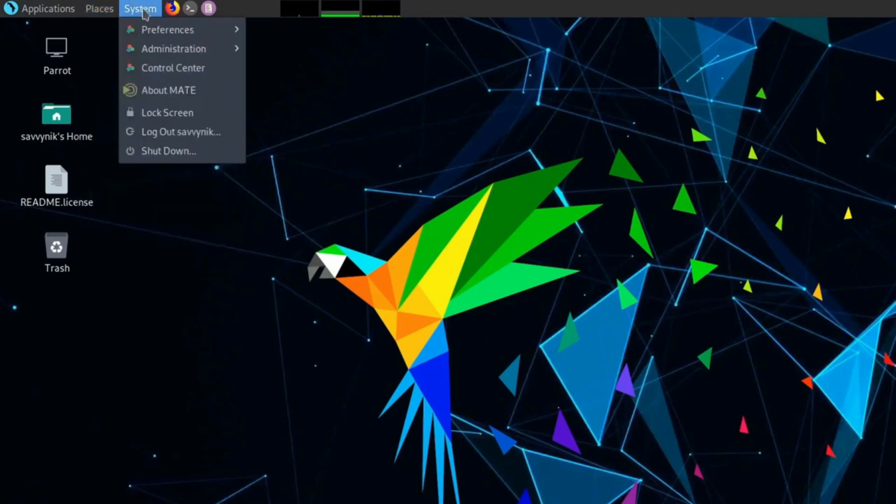
mouse_move(173, 48)
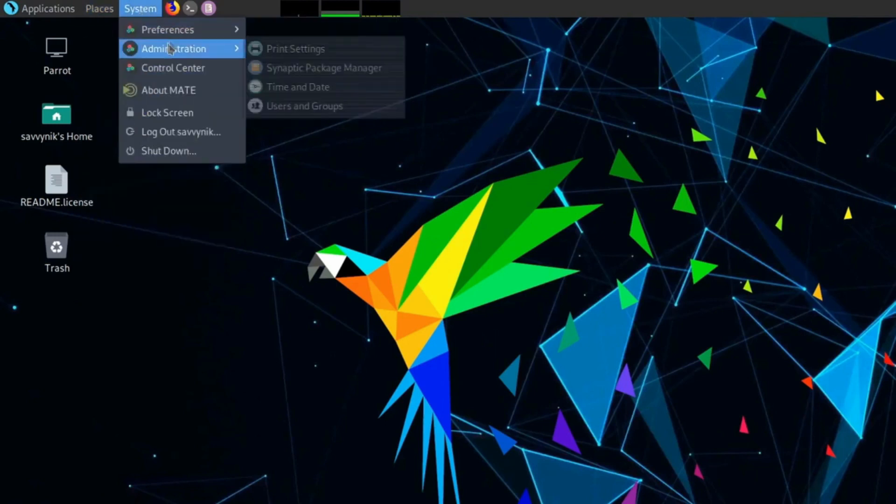
mouse_move(174, 68)
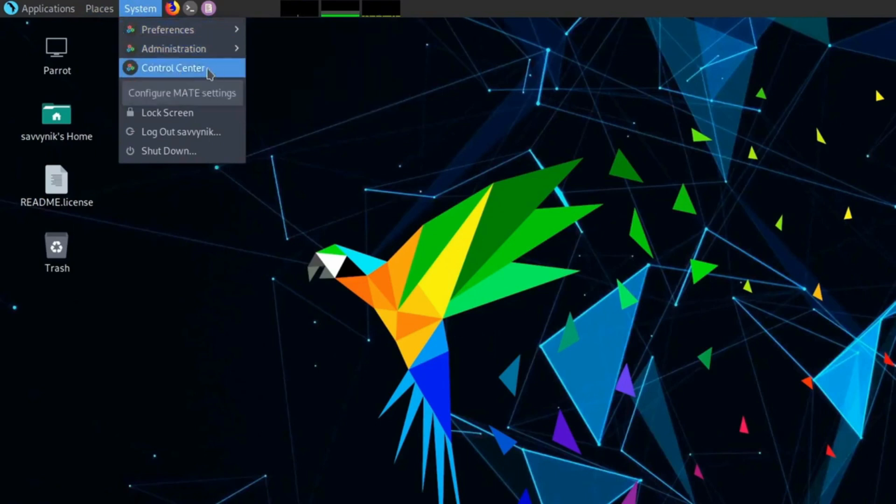
click(174, 67)
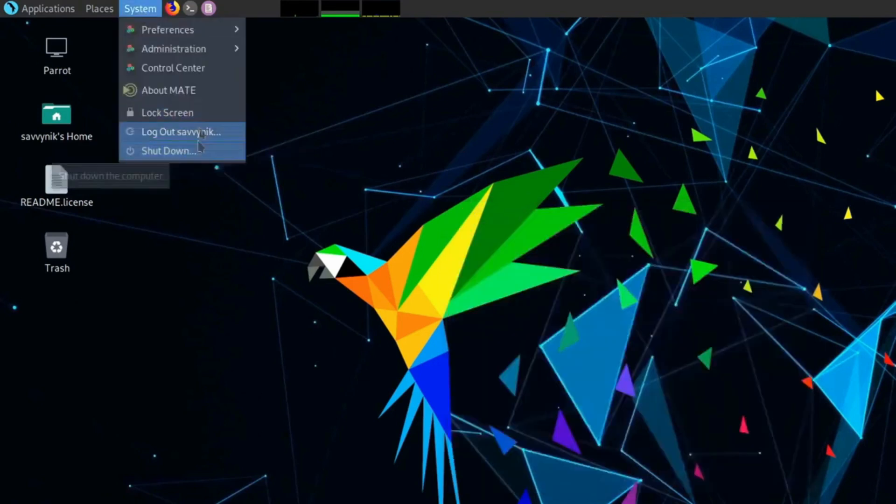
click(183, 10)
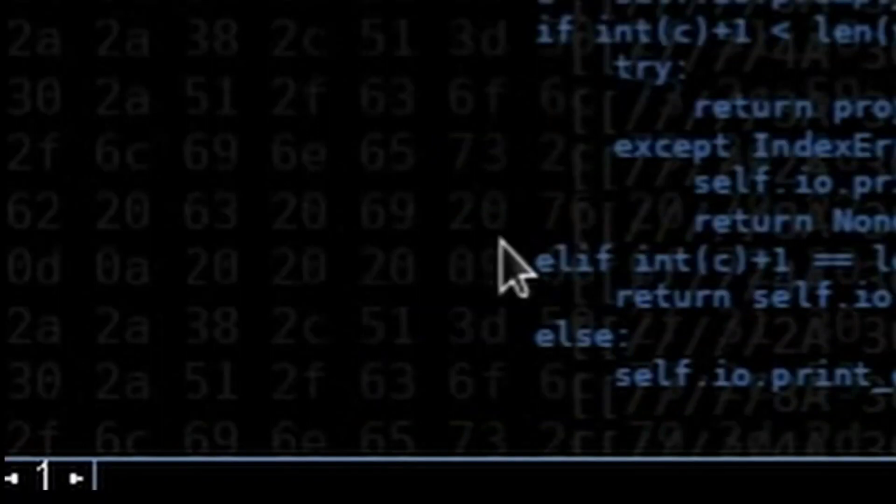
mouse_move(75, 483)
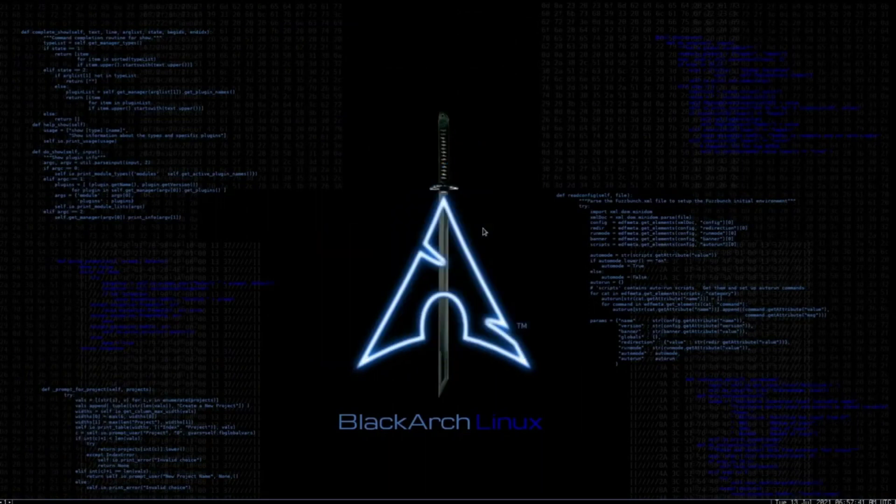
Show the Fluxbox root menu's terminal choices and the Firefox and Chromium browsers.
right_click(484, 233)
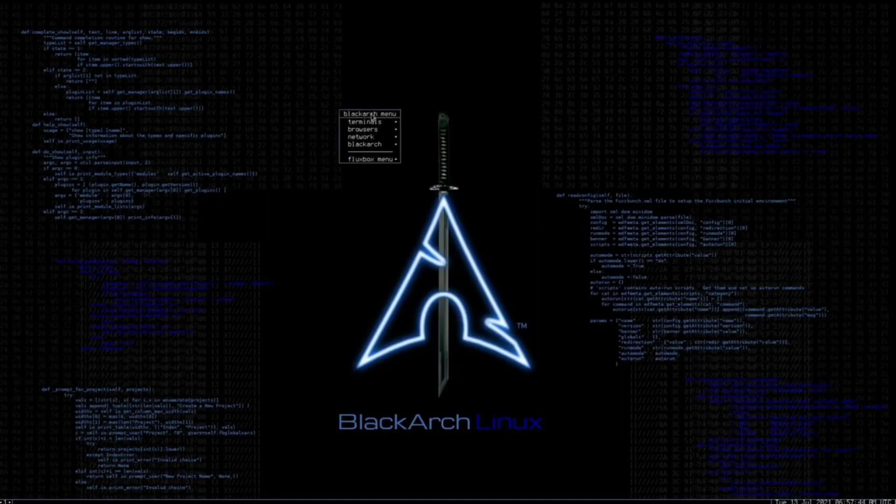
mouse_move(363, 121)
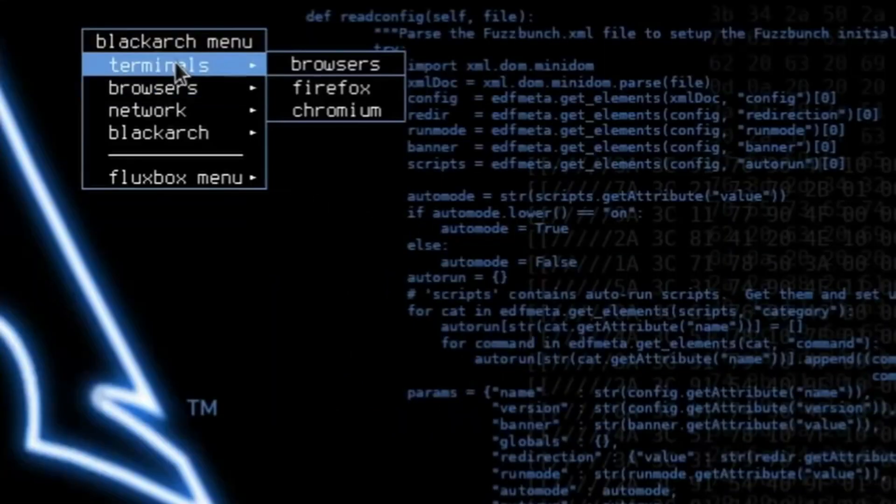
mouse_move(154, 87)
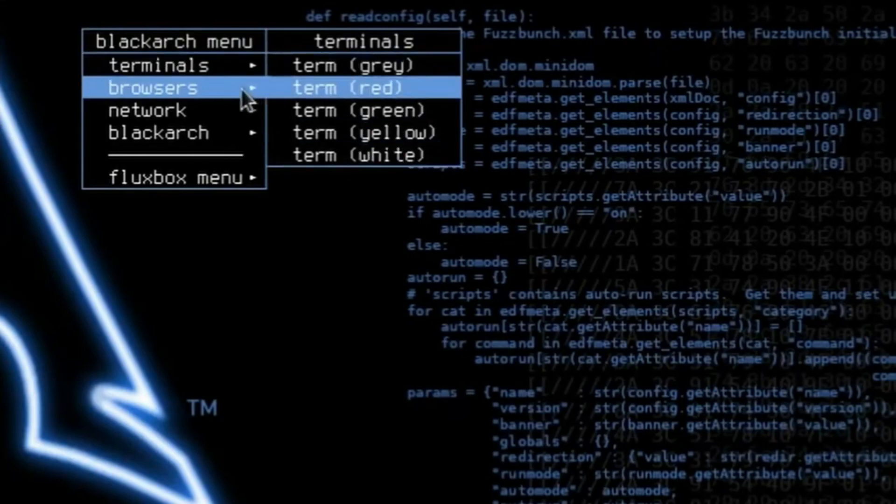
mouse_move(159, 87)
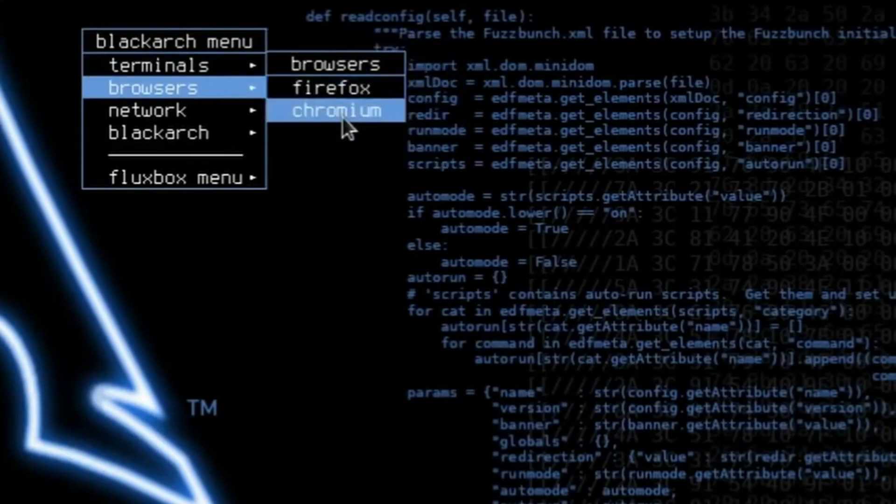
mouse_move(171, 110)
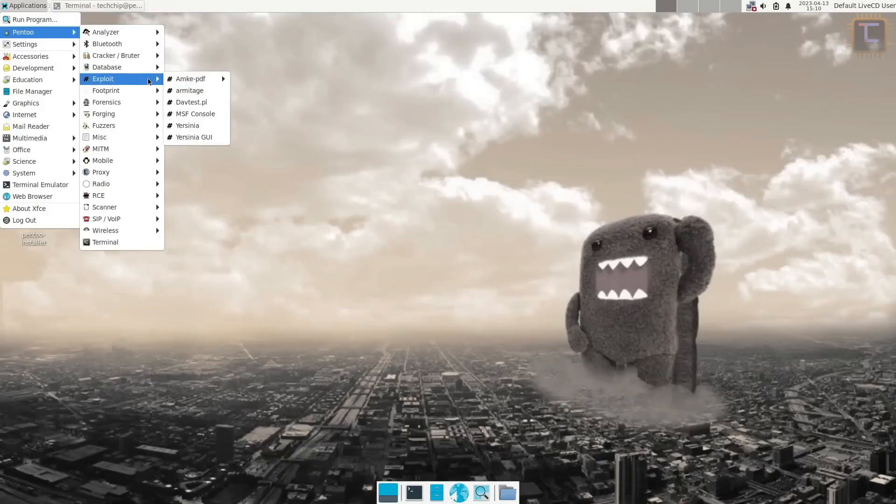
mouse_move(187, 125)
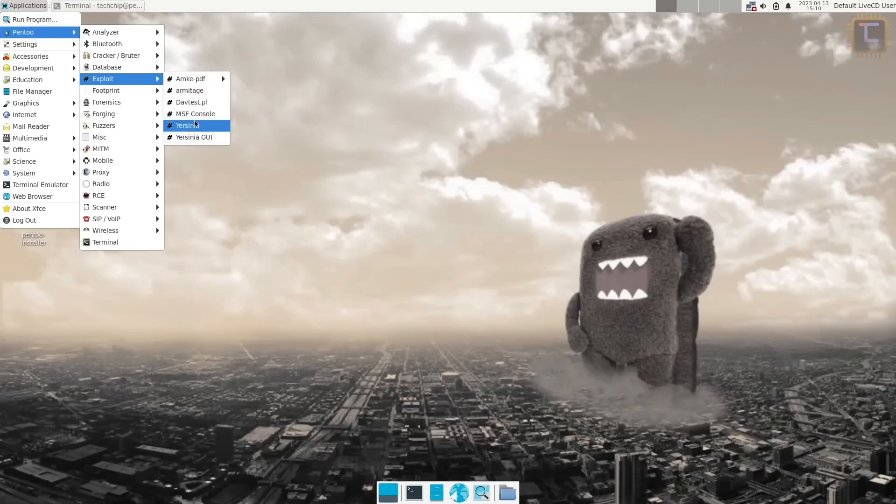
mouse_move(192, 78)
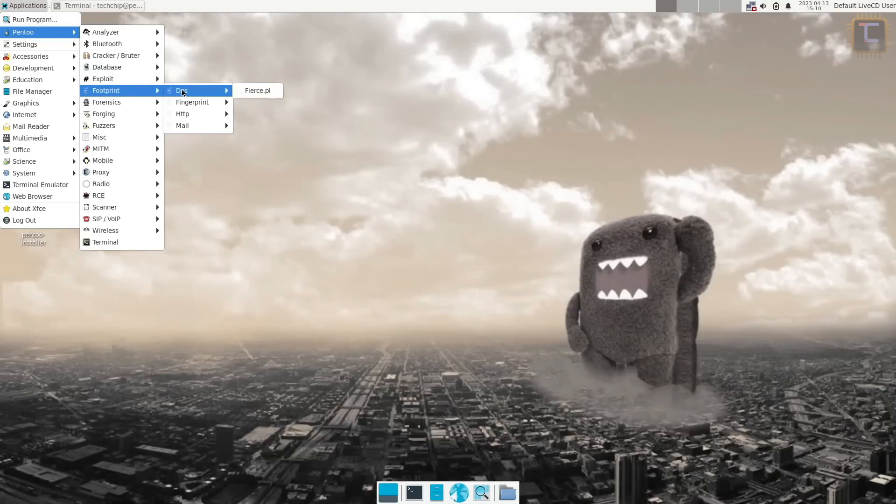
mouse_move(182, 125)
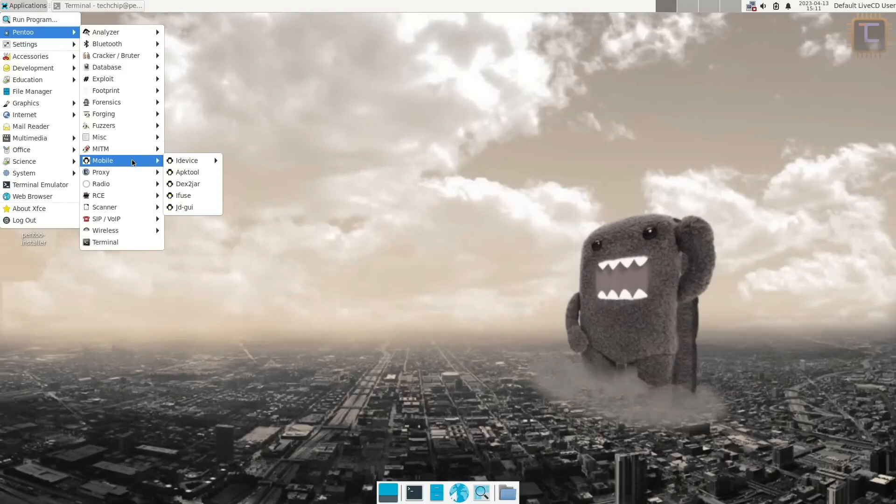
mouse_move(101, 172)
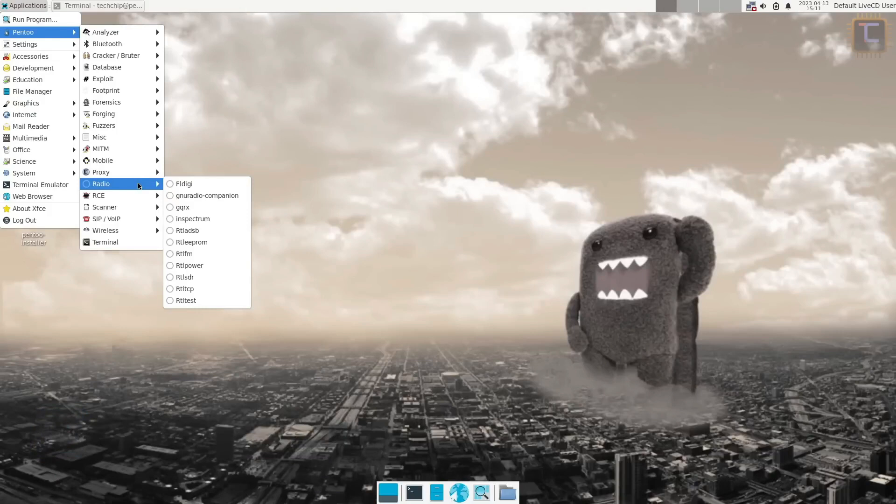
mouse_move(199, 300)
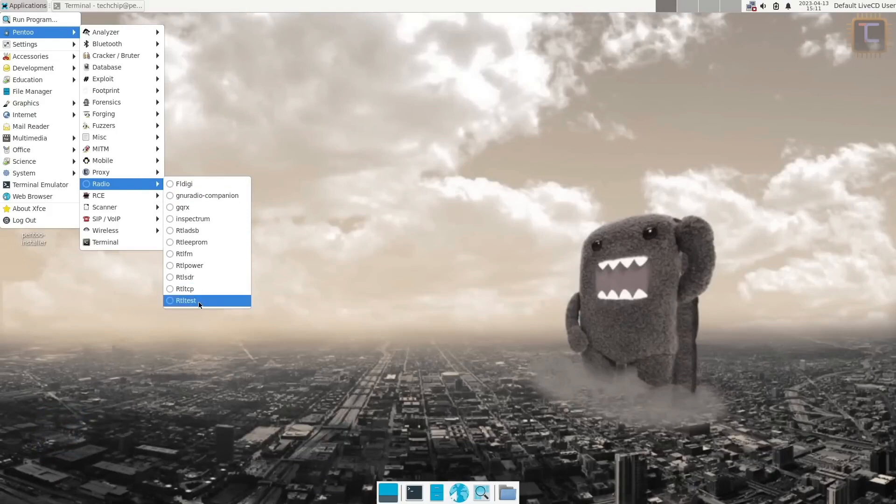
mouse_move(98, 195)
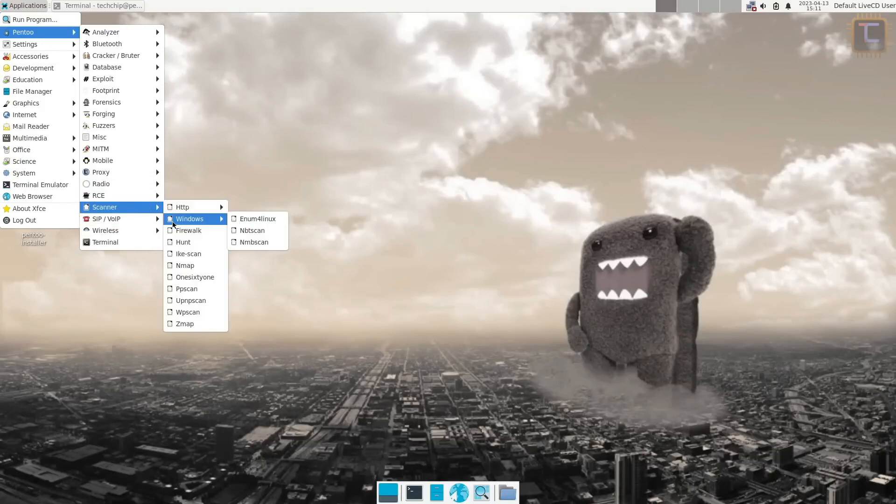
mouse_move(106, 218)
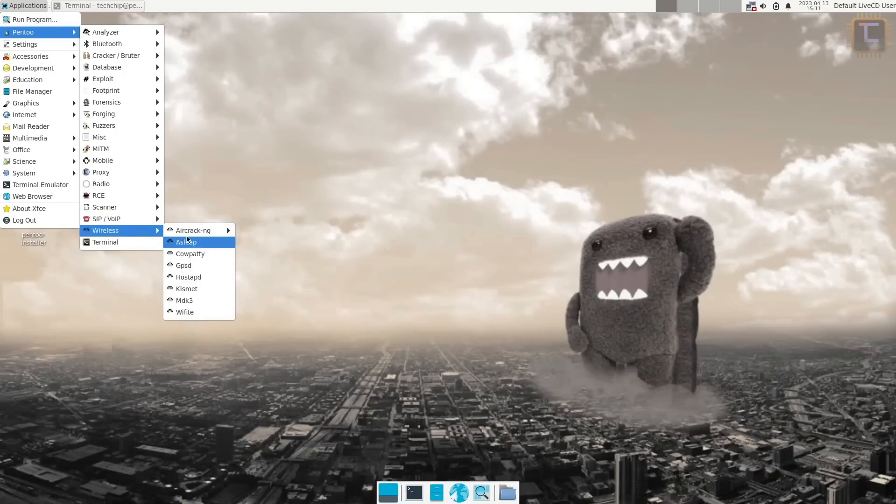
mouse_move(193, 231)
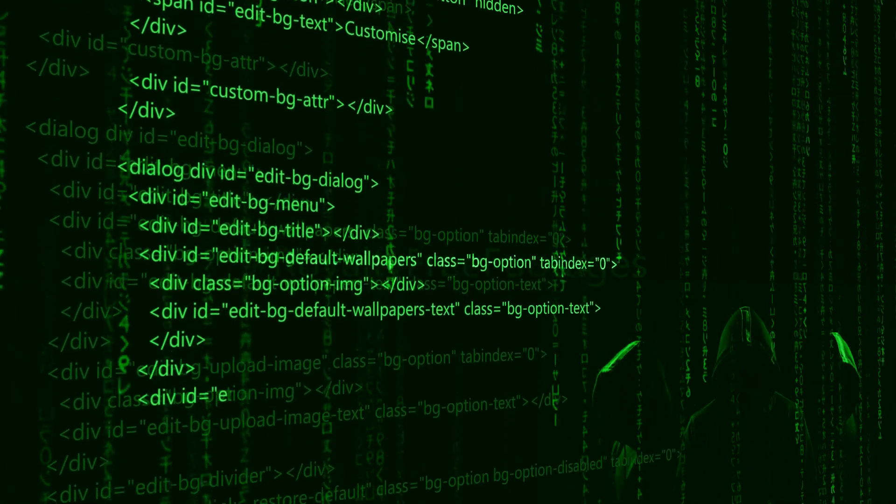
scroll(down, 3)
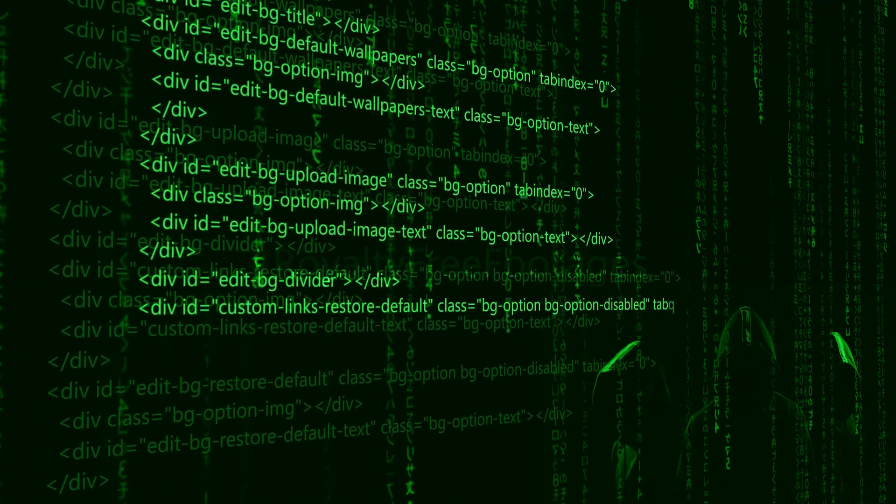